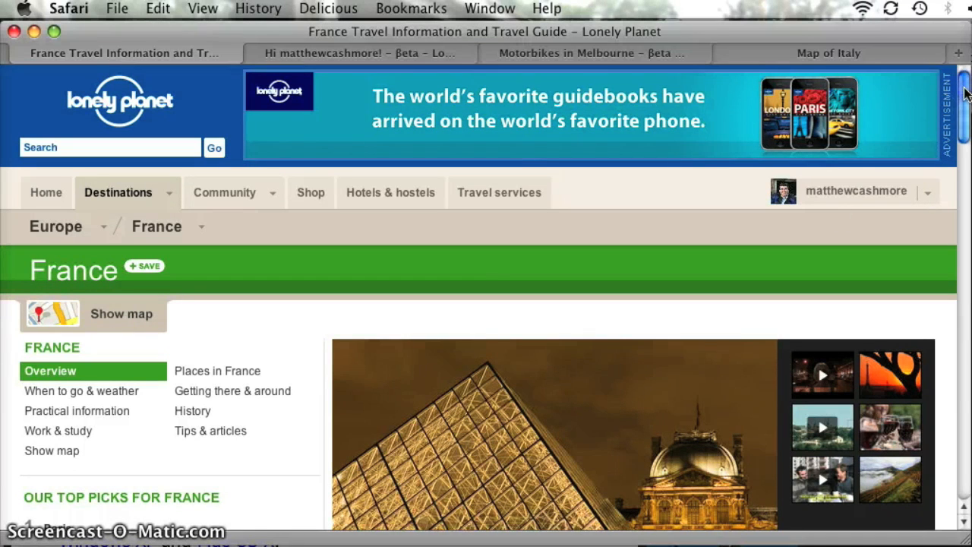
# - Open the Tour de France guide from France's articles and scroll to its comments
pyautogui.scroll(-3)
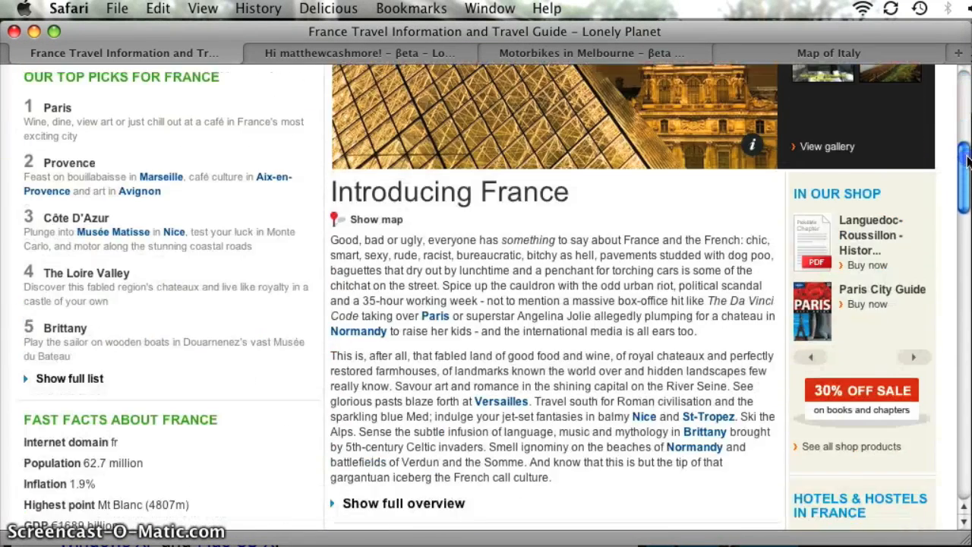
pyautogui.scroll(-3)
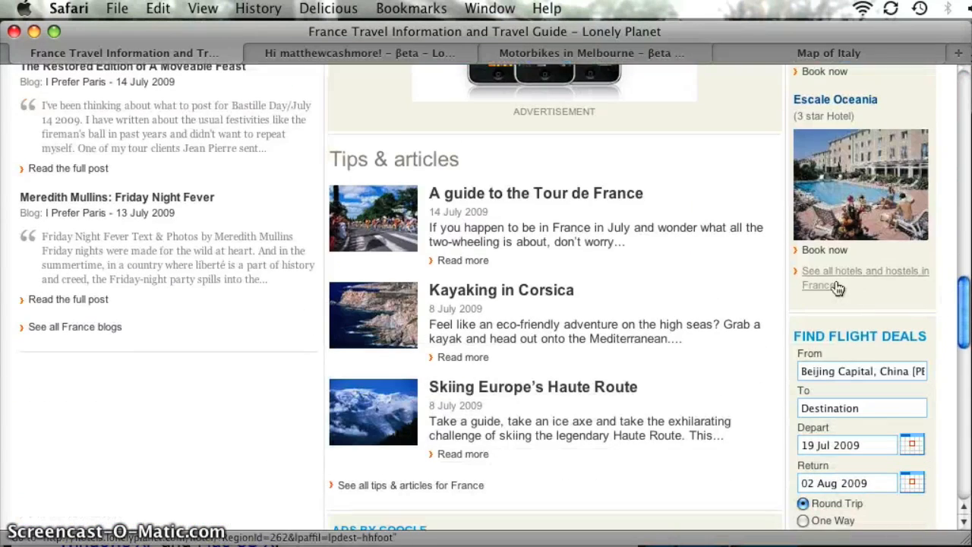
pyautogui.moveTo(379, 256)
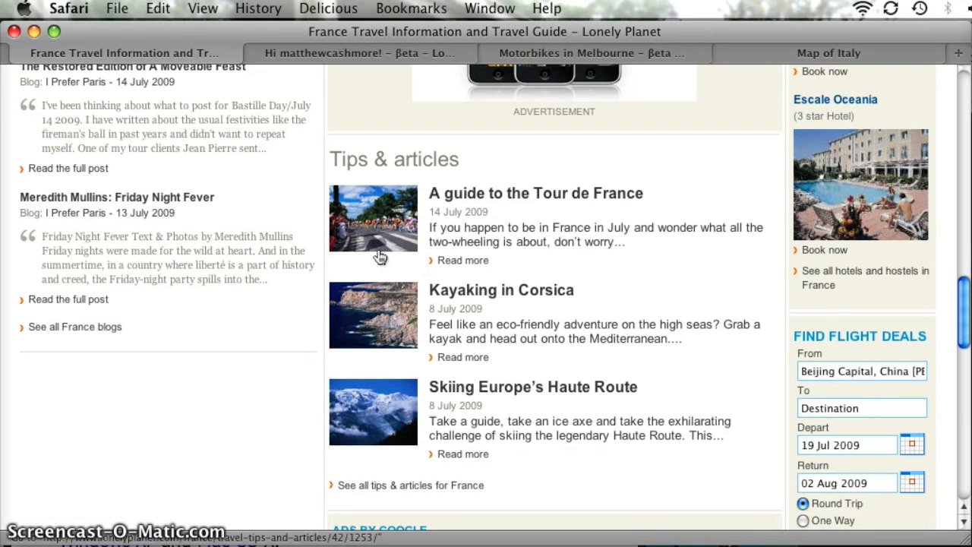
pyautogui.moveTo(372, 224)
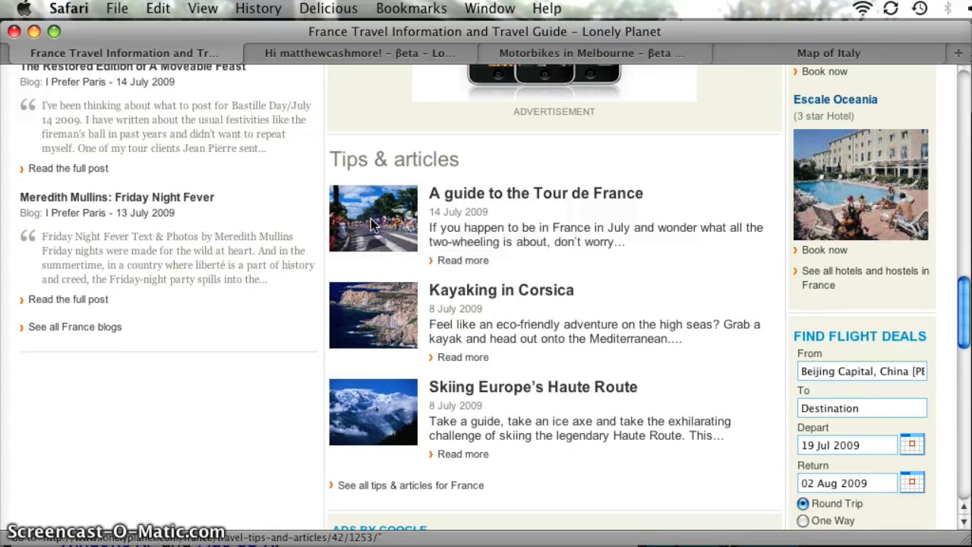
pyautogui.click(534, 193)
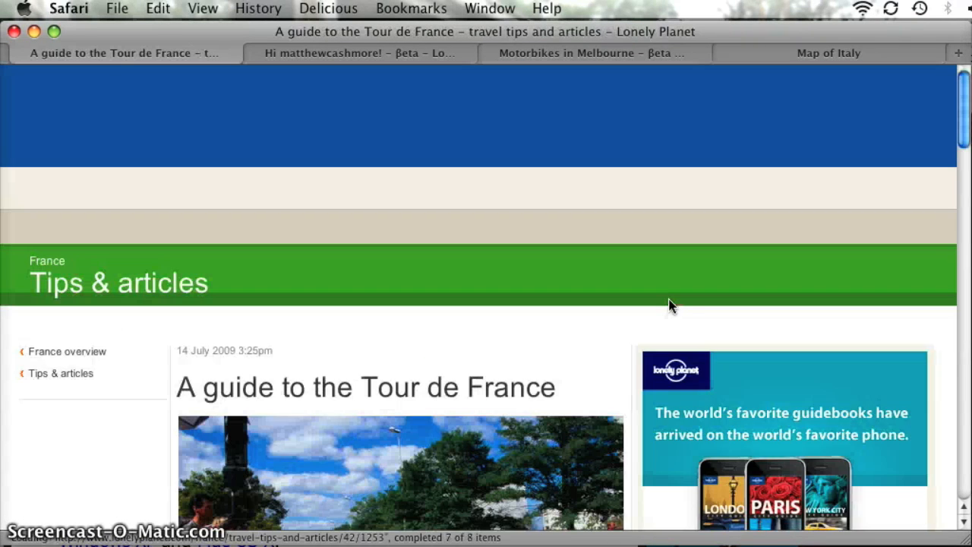
pyautogui.scroll(-3)
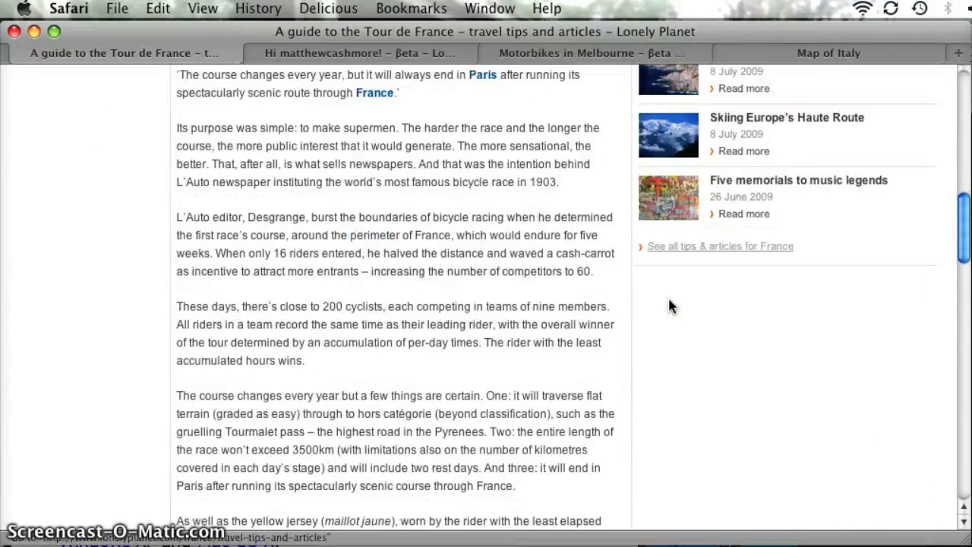
pyautogui.scroll(-3)
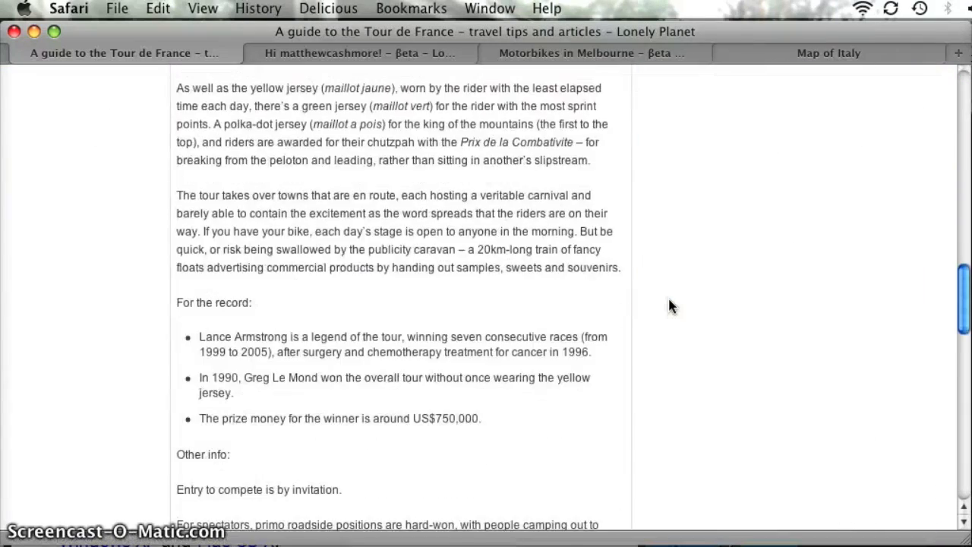
pyautogui.scroll(-3)
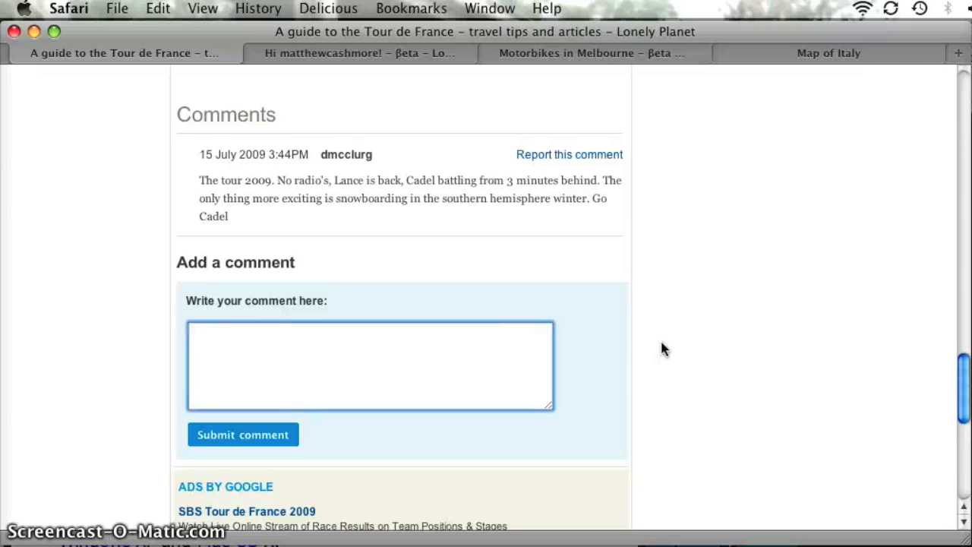
# - Post the comment 'Totally love the bike race!' and return to the article top
pyautogui.write('Totally love')
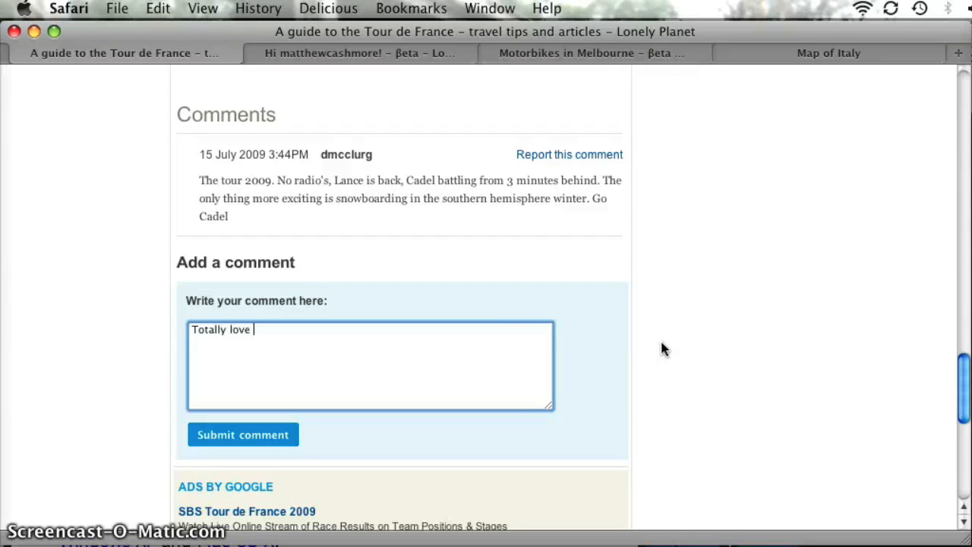
pyautogui.write('the bike race!')
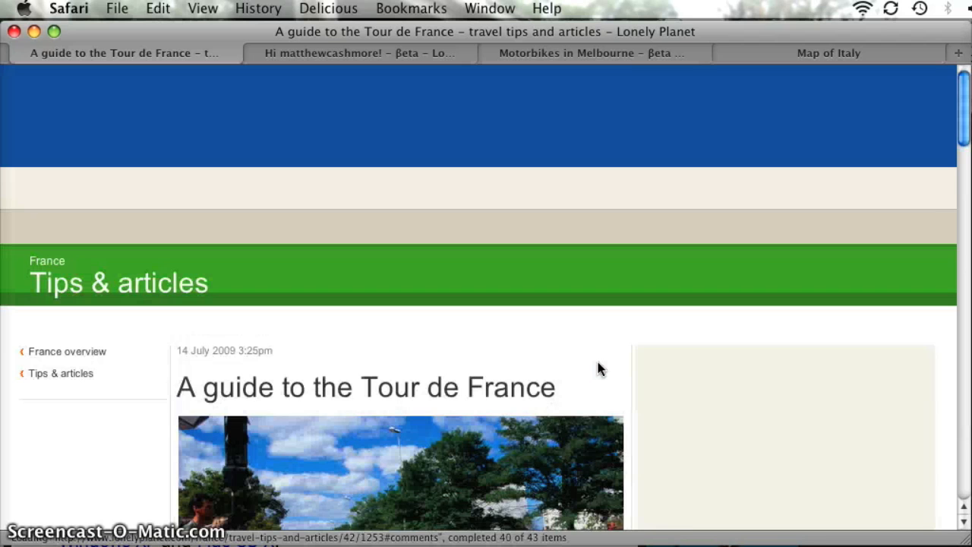
pyautogui.scroll(-3)
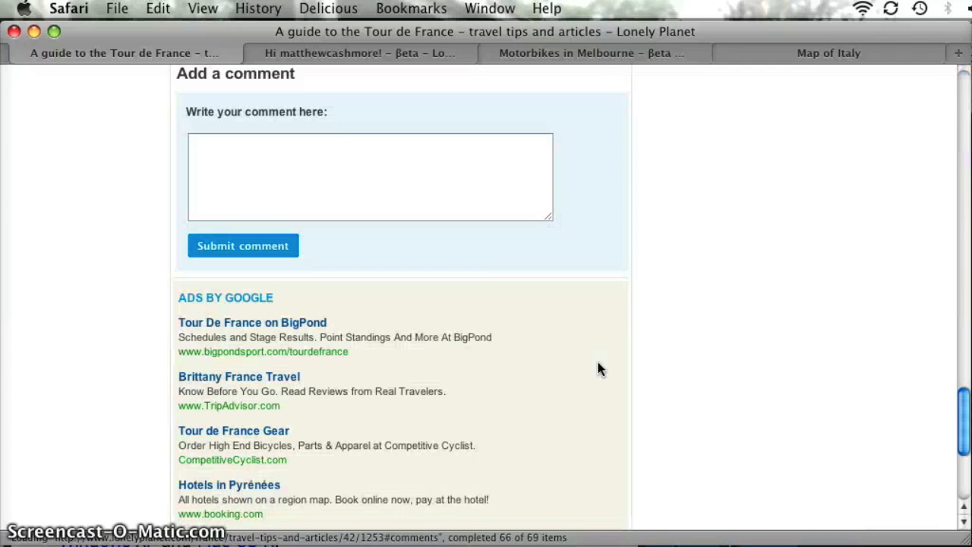
pyautogui.scroll(3)
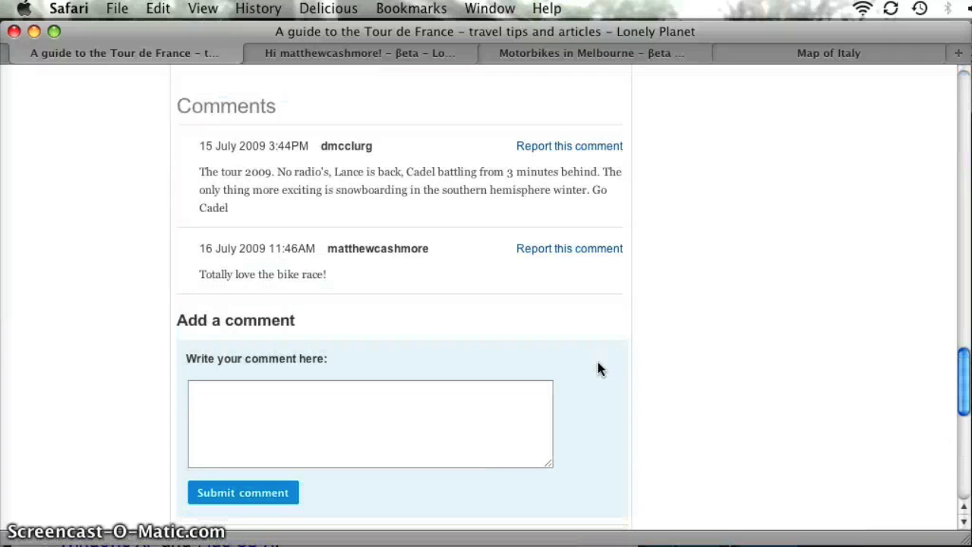
pyautogui.moveTo(569, 248)
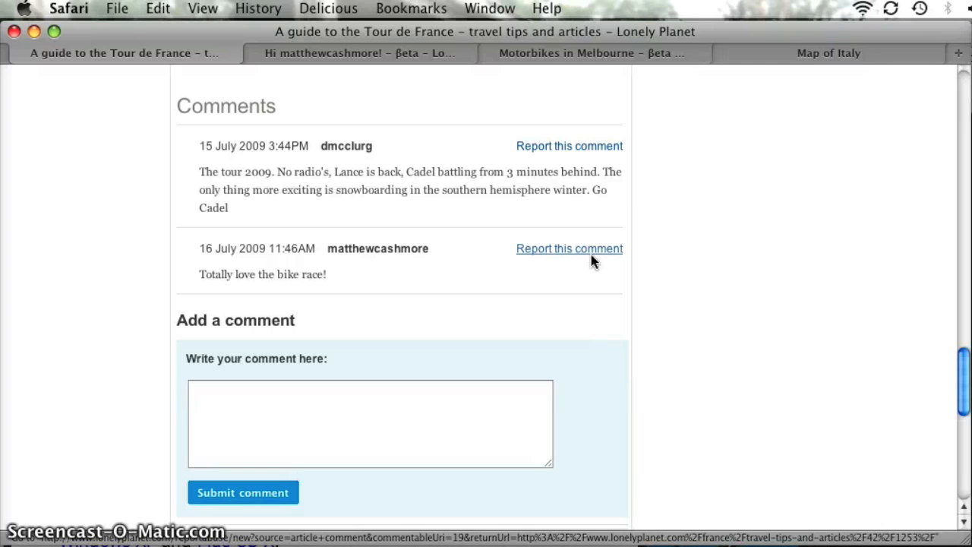
pyautogui.scroll(3)
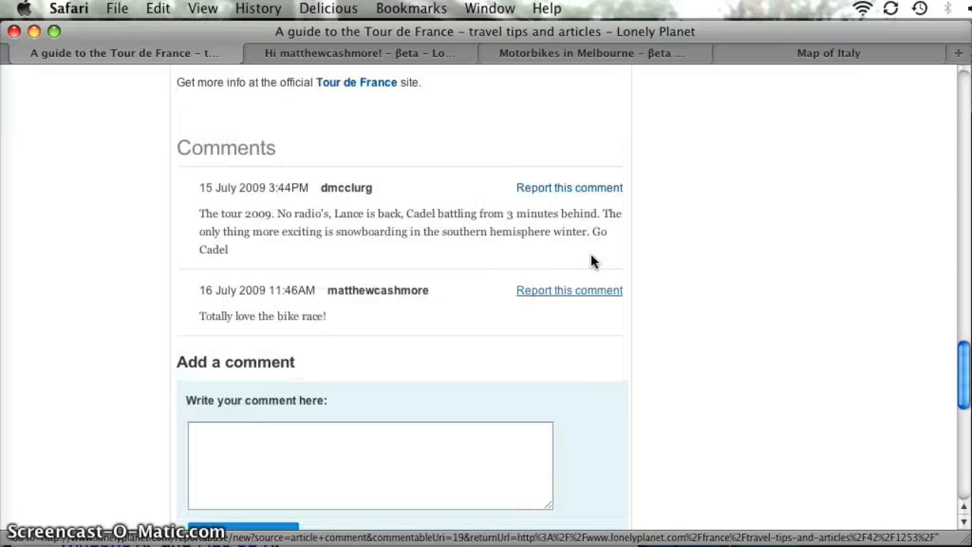
pyautogui.scroll(3)
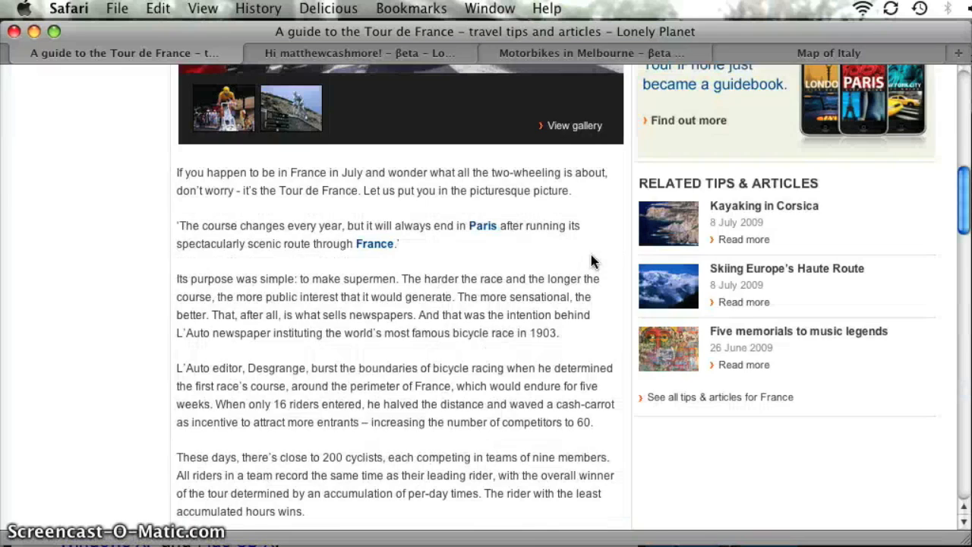
pyautogui.scroll(3)
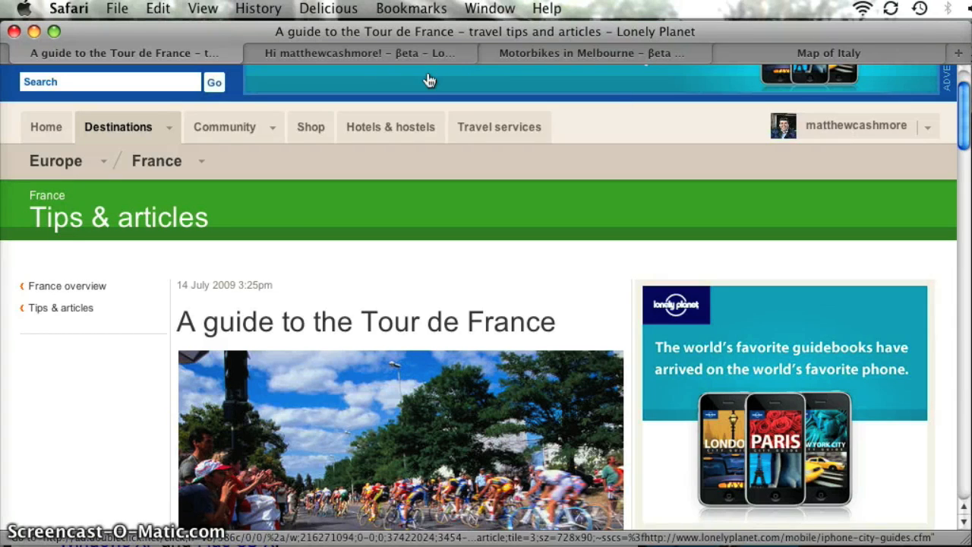
# - Go from the profile overview to the Edit profile page
pyautogui.click(360, 52)
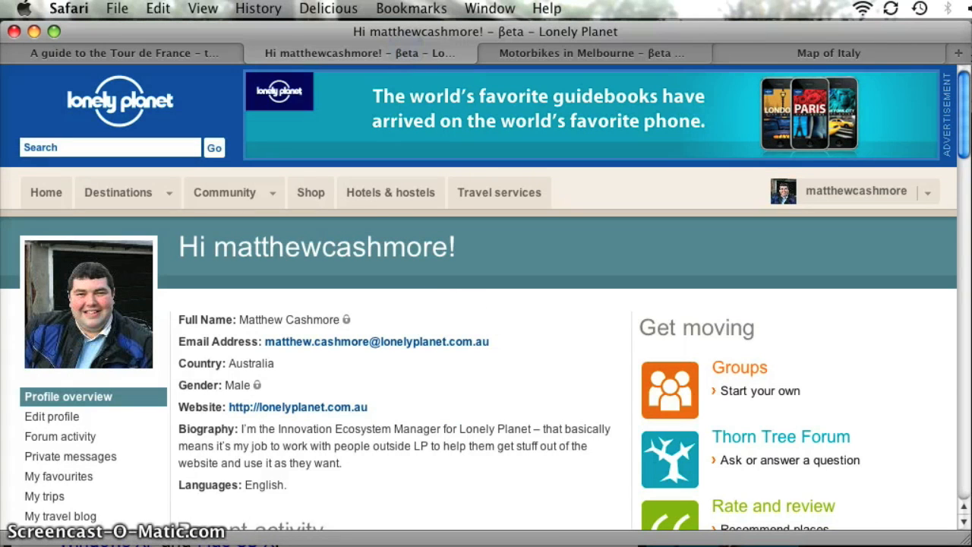
pyautogui.scroll(-3)
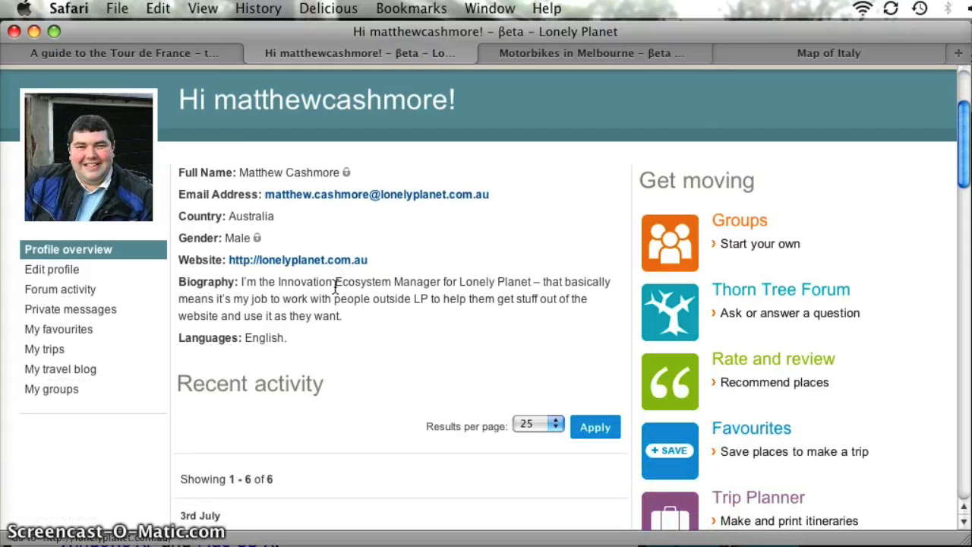
pyautogui.click(51, 268)
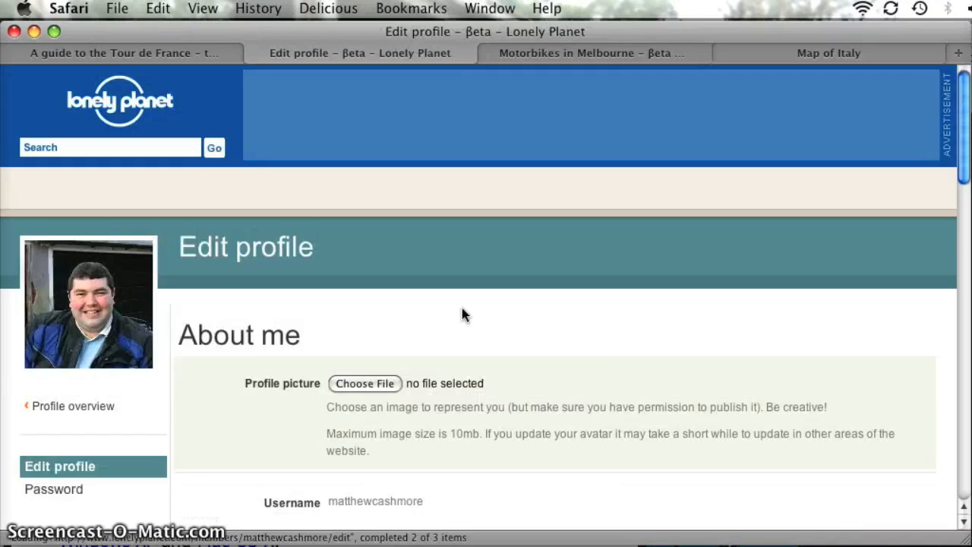
# - Start a new line after the existing biography and type test characters
pyautogui.scroll(-3)
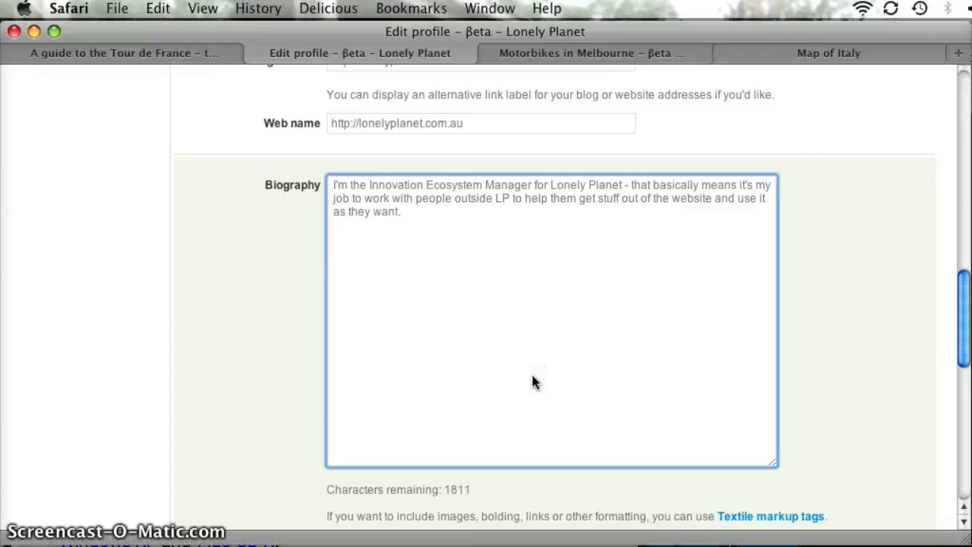
pyautogui.press('Return')
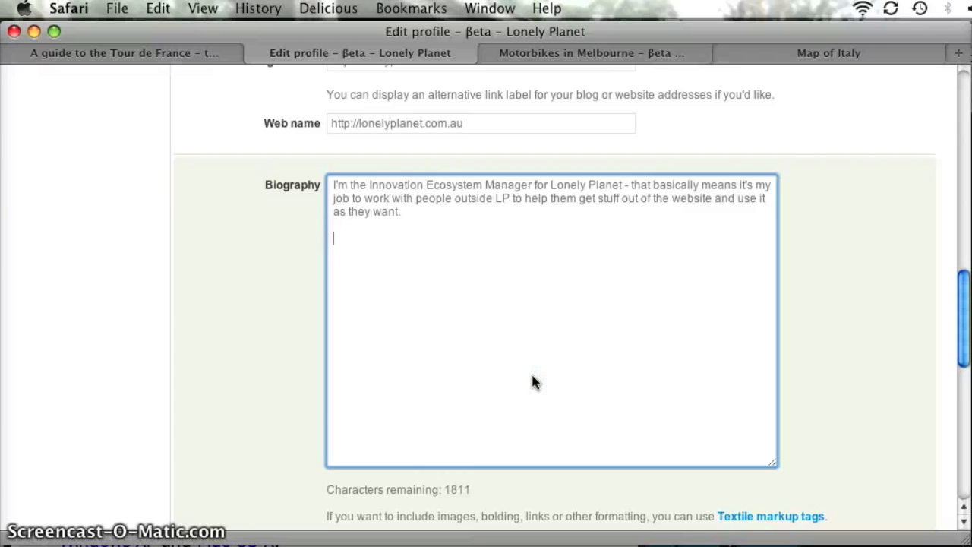
pyautogui.scroll(3)
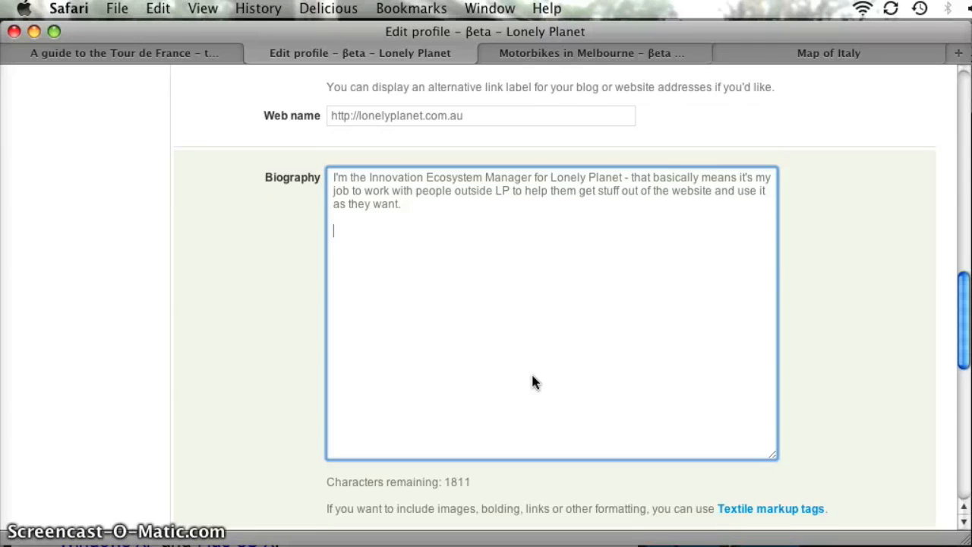
pyautogui.write("'")
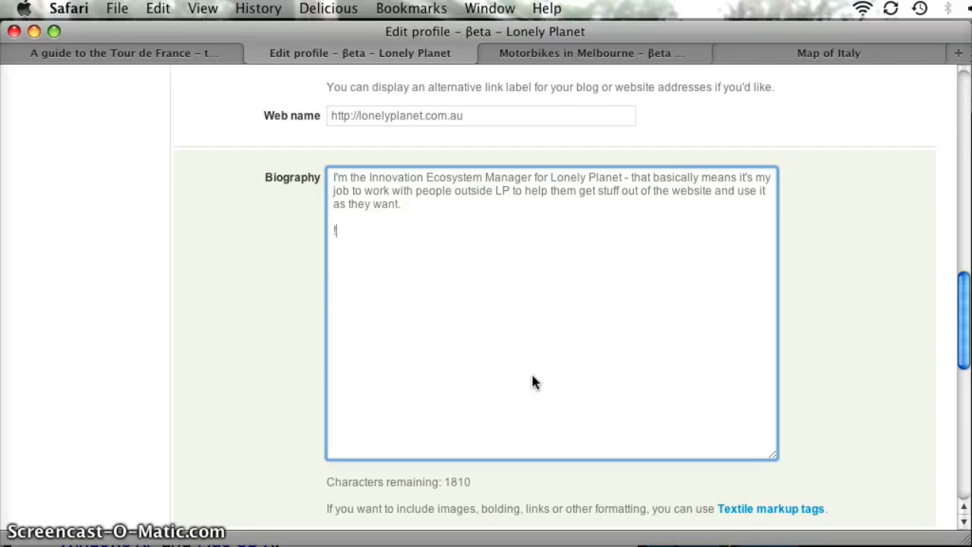
pyautogui.write('http')
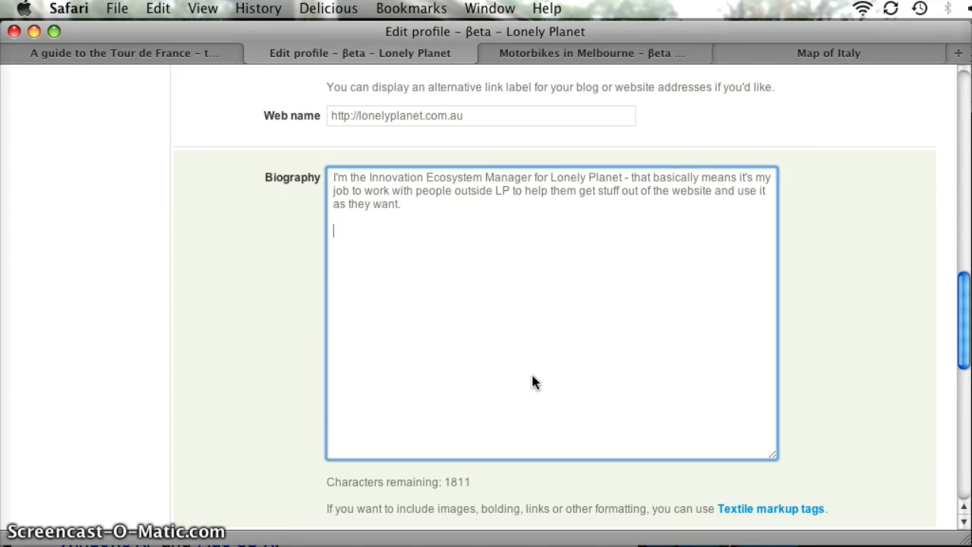
pyautogui.moveTo(771, 509)
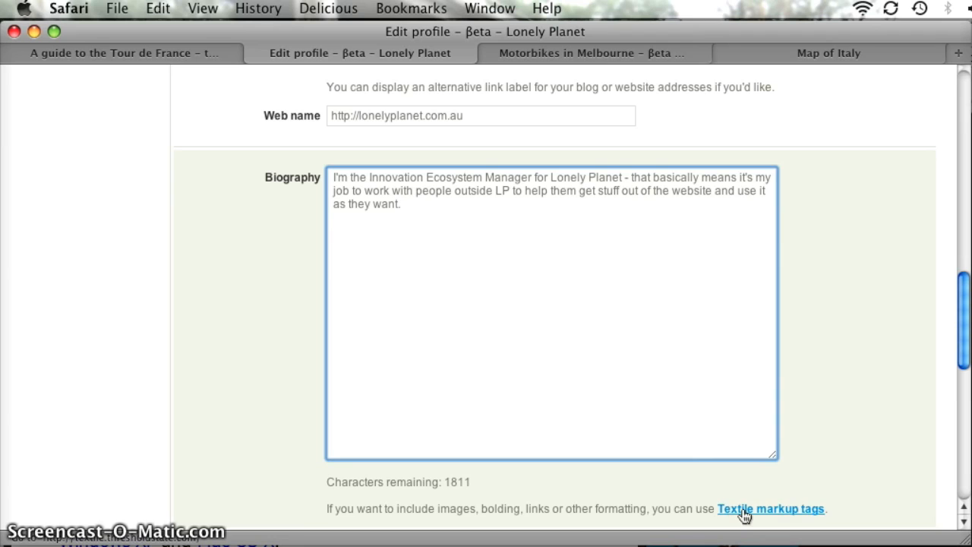
# - Open the Textile reference and start a new line below the example text
pyautogui.click(770, 508)
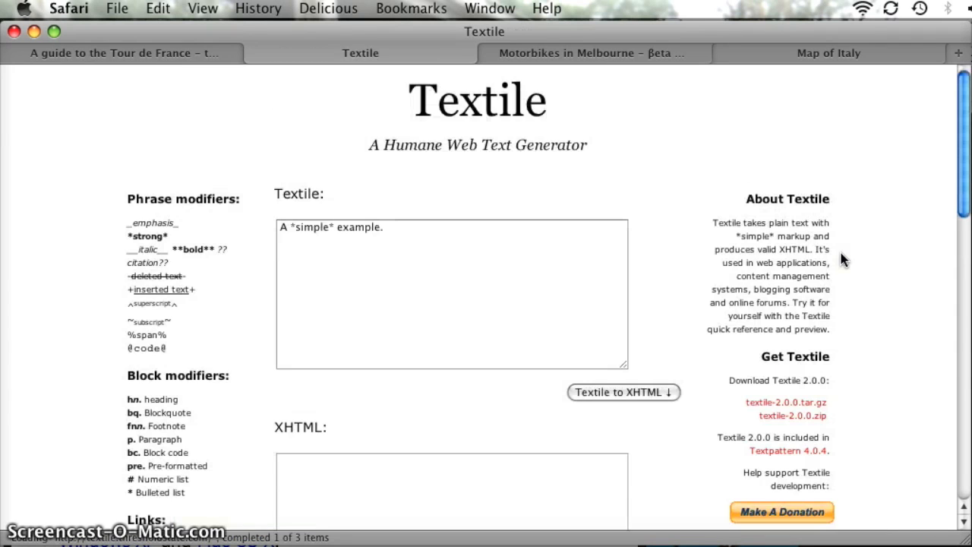
pyautogui.scroll(-3)
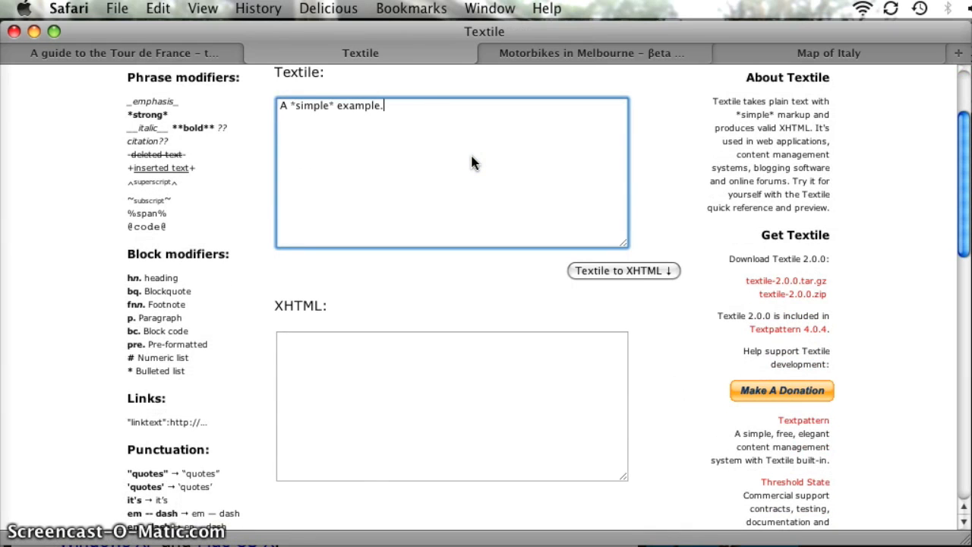
pyautogui.press('Return')
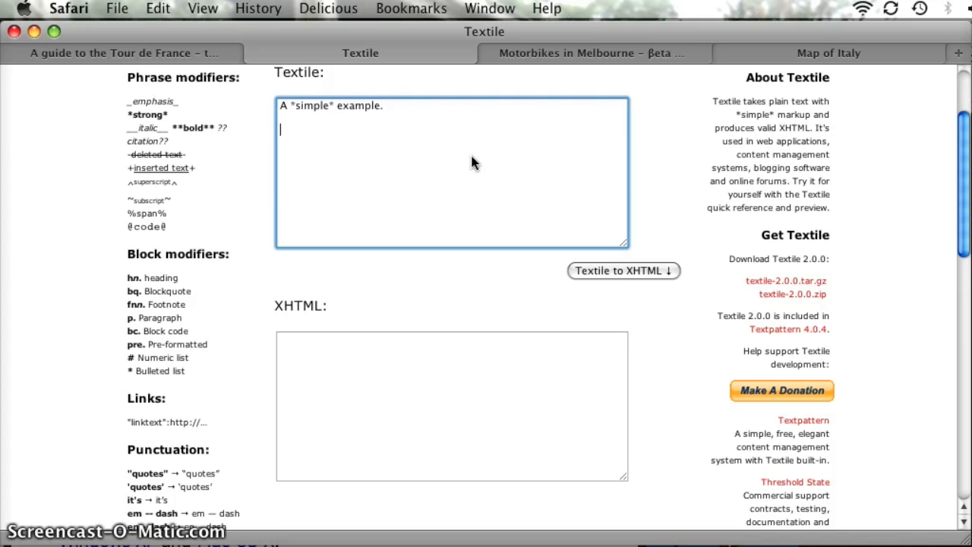
# - Convert the bold word and !image-url! lplabs badge markup to XHTML
pyautogui.scroll(-3)
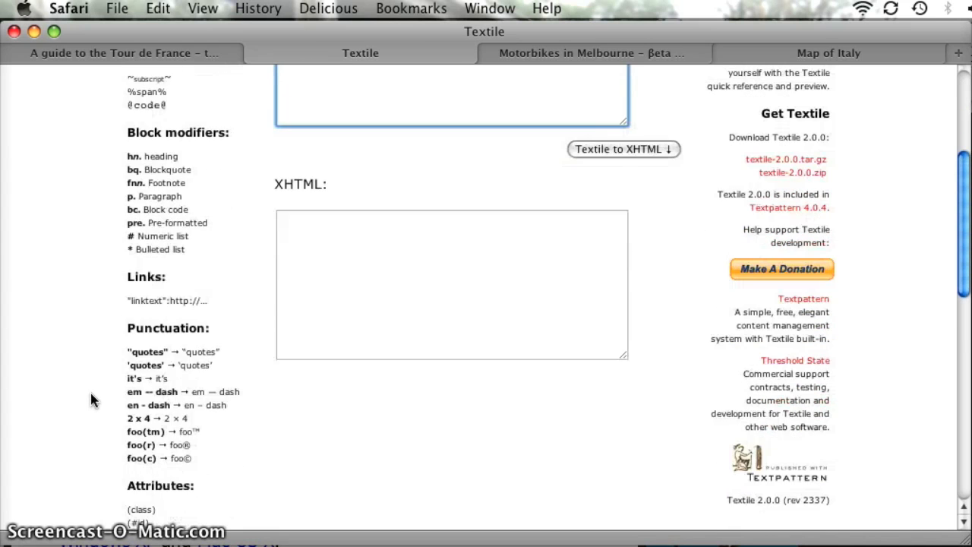
pyautogui.scroll(-3)
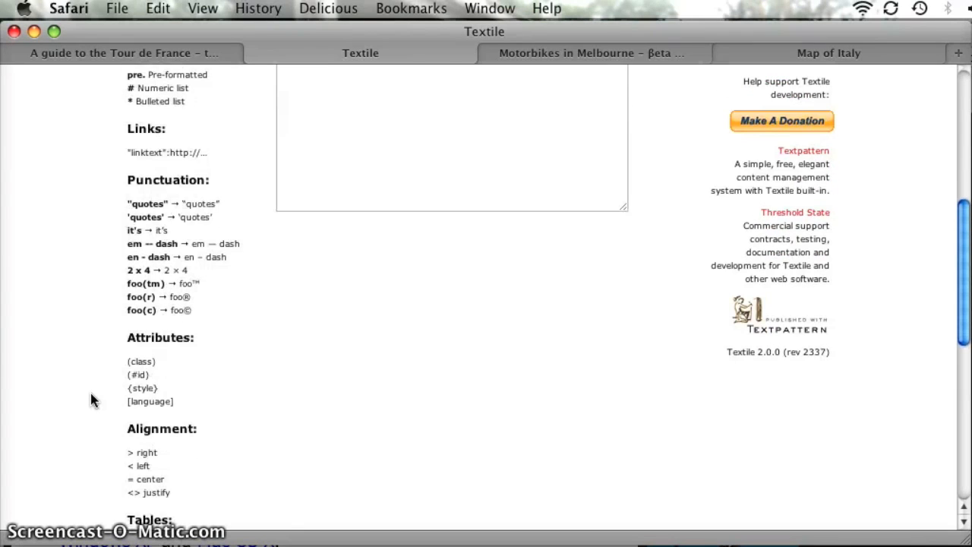
pyautogui.scroll(-3)
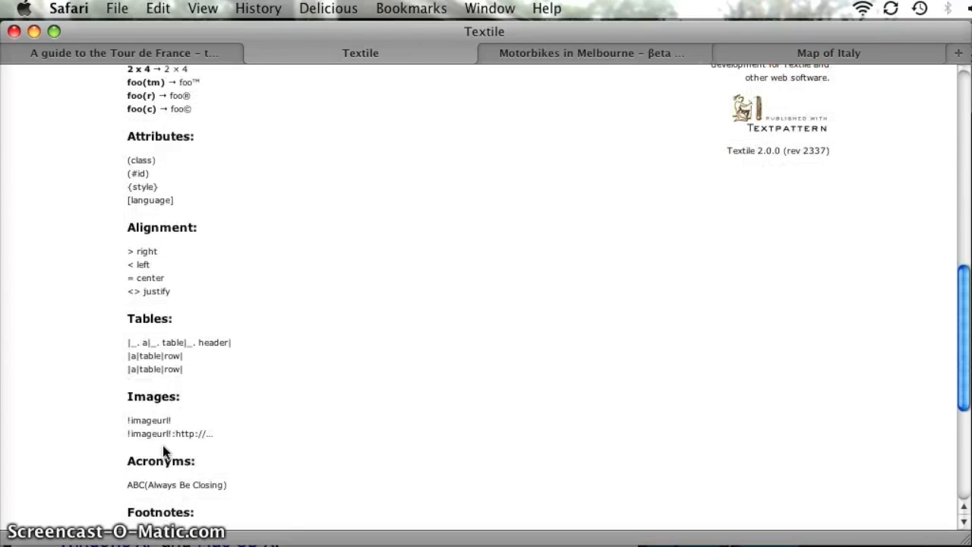
pyautogui.moveTo(216, 431)
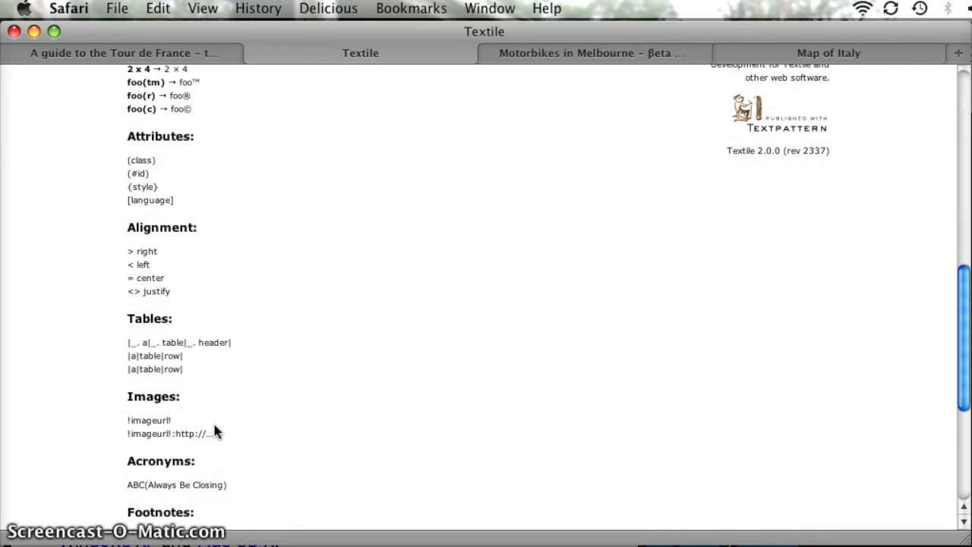
pyautogui.scroll(3)
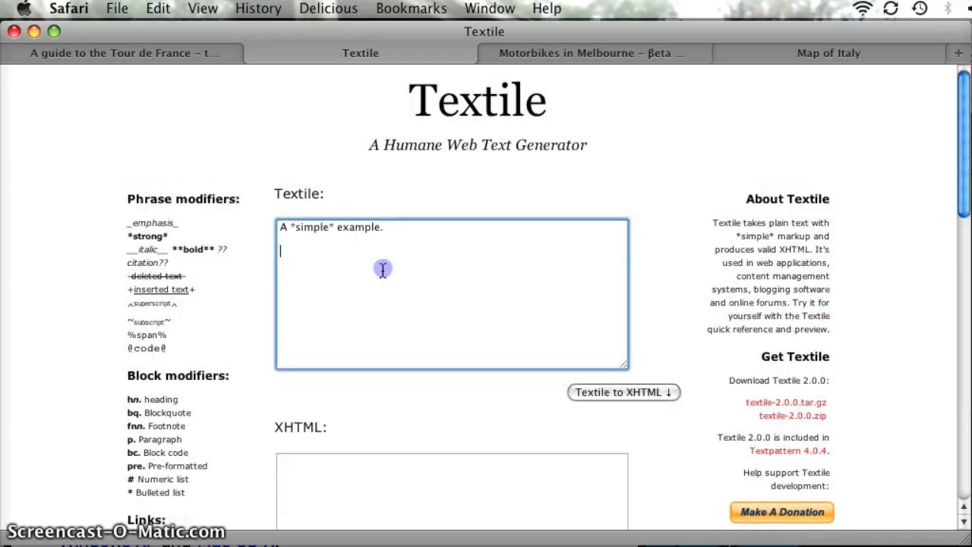
pyautogui.moveTo(349, 280)
pyautogui.write('!http://lplabs.com/images/lplabs_badge.jpg!')
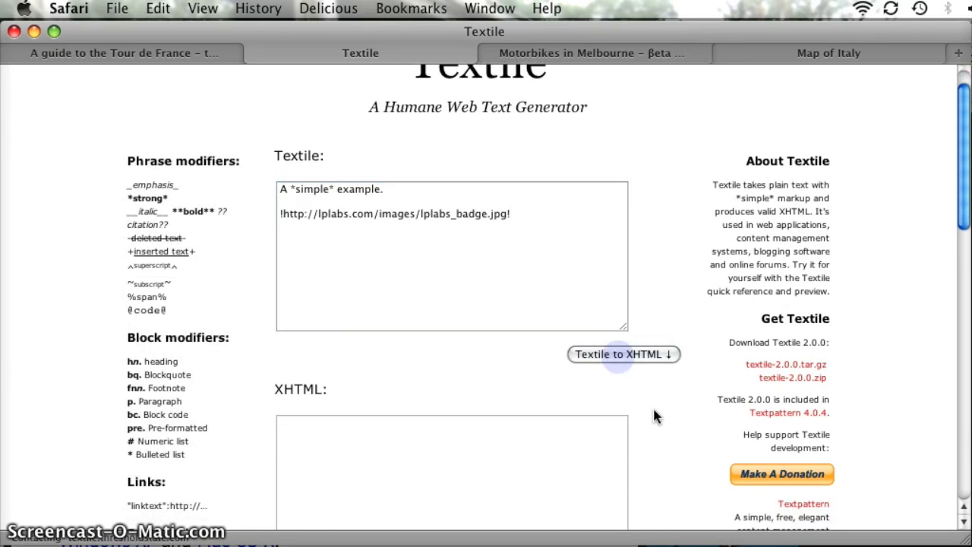
pyautogui.click(623, 354)
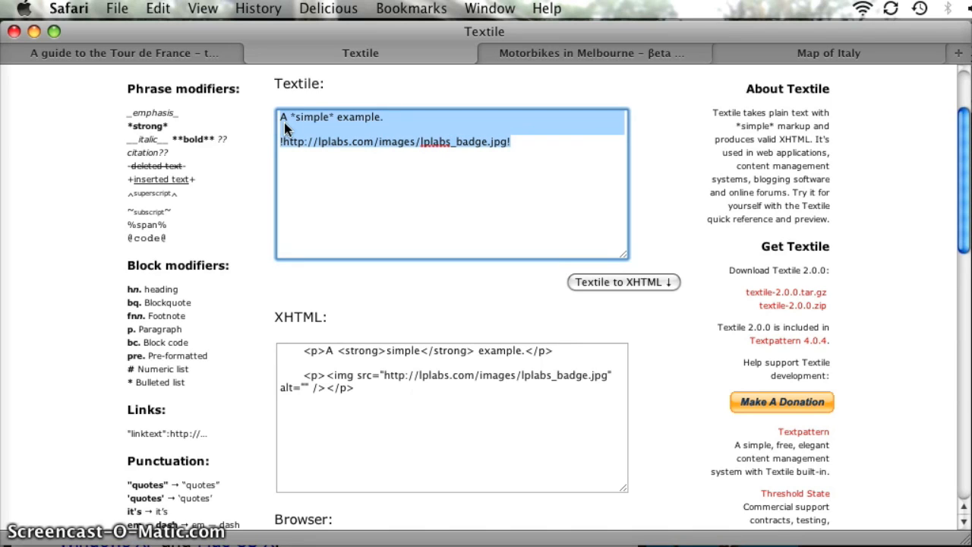
pyautogui.moveTo(60, 132)
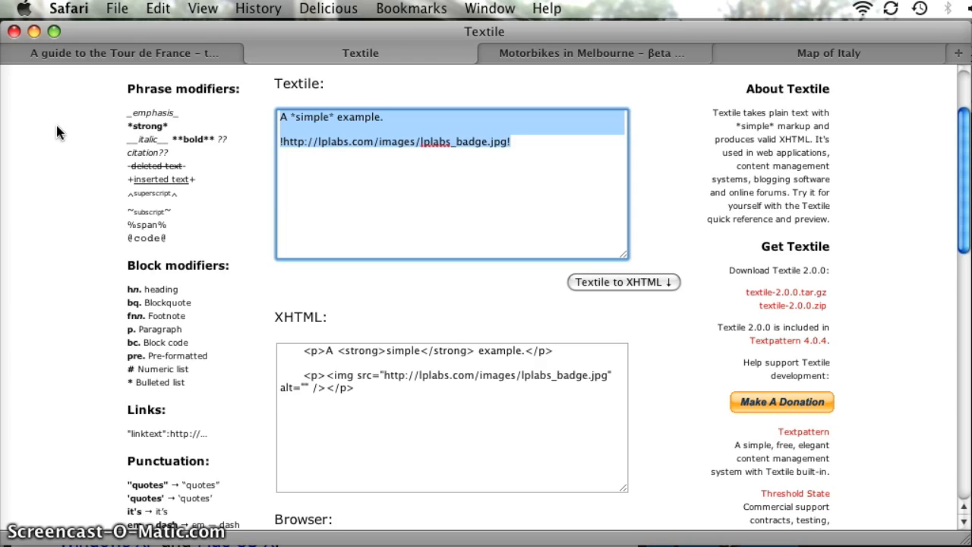
pyautogui.click(360, 53)
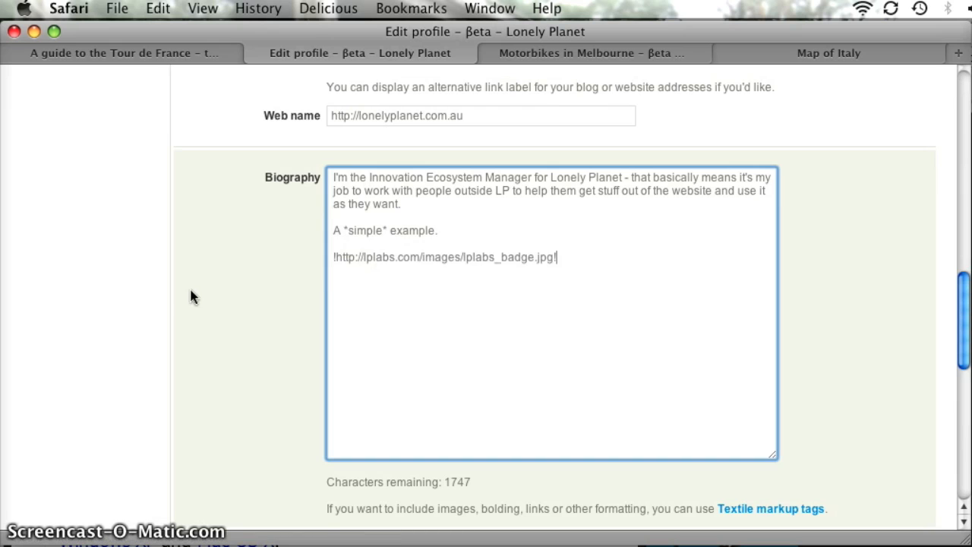
# - Save the profile and view the biography with bold 'simple' and the lplabs badge
pyautogui.scroll(-3)
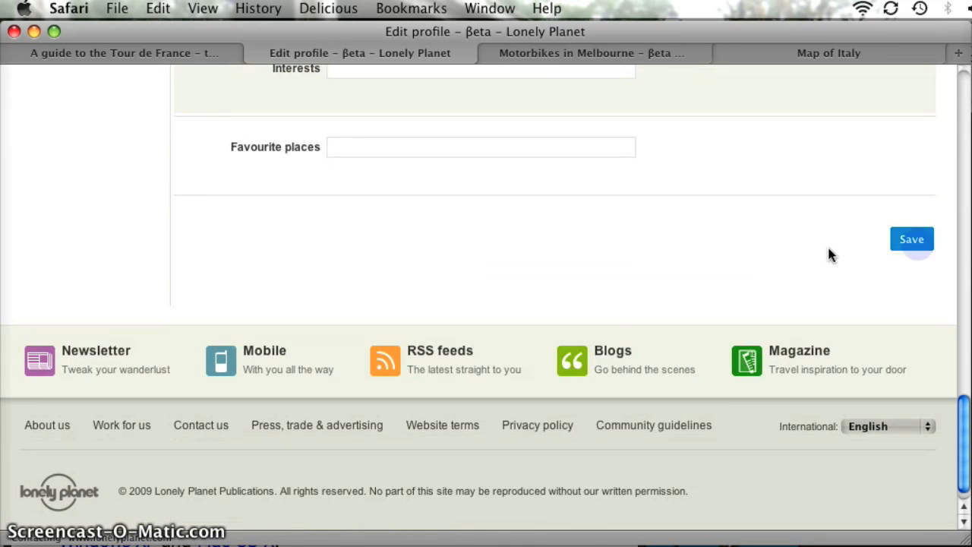
pyautogui.click(912, 238)
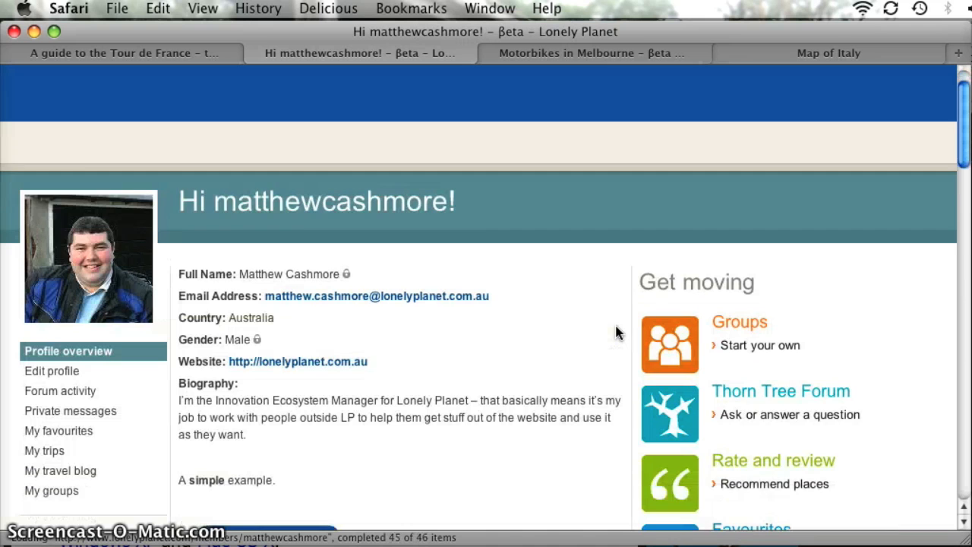
pyautogui.scroll(-3)
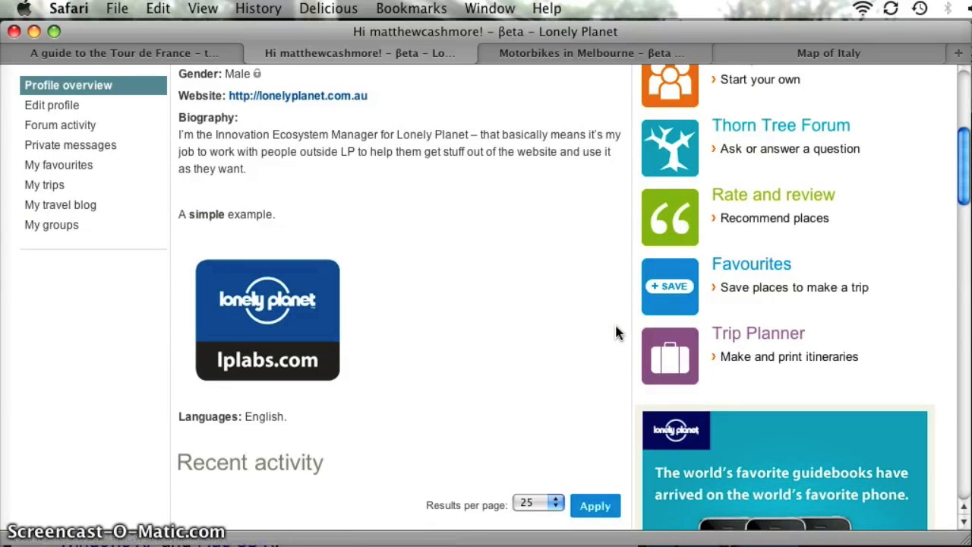
pyautogui.doubleClick(204, 214)
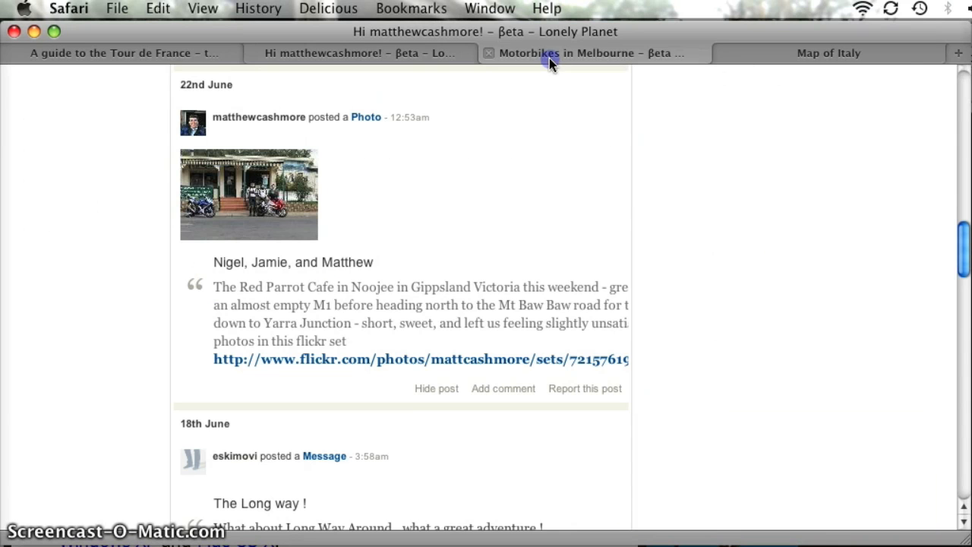
# - Browse Motorbikes in Melbourne recent activity and open a post's Flickr photo set link
pyautogui.click(584, 53)
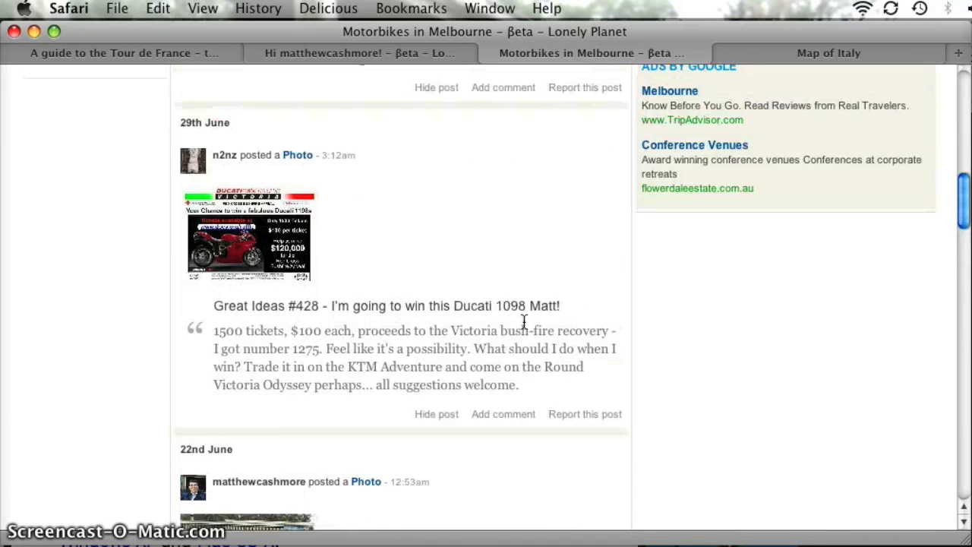
pyautogui.scroll(3)
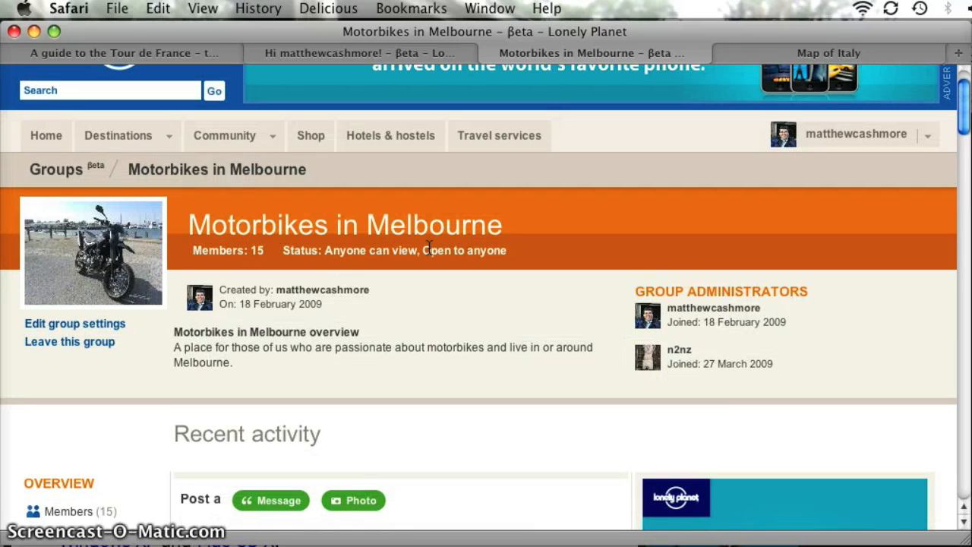
pyautogui.moveTo(84, 192)
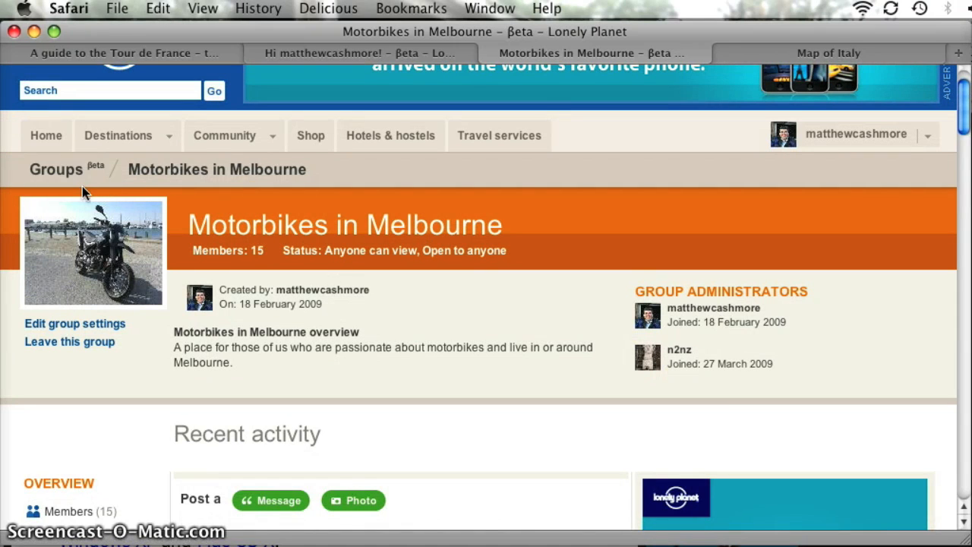
pyautogui.moveTo(273, 135)
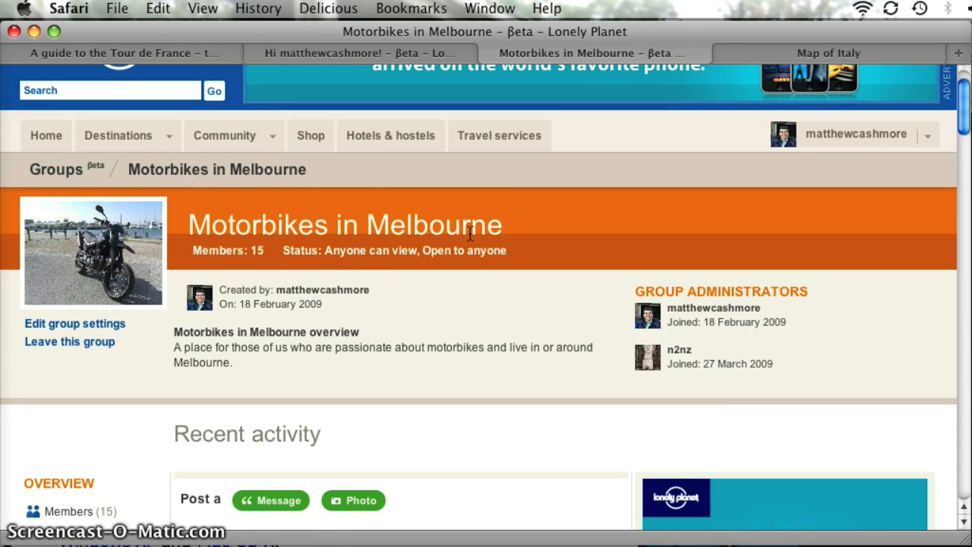
pyautogui.scroll(-3)
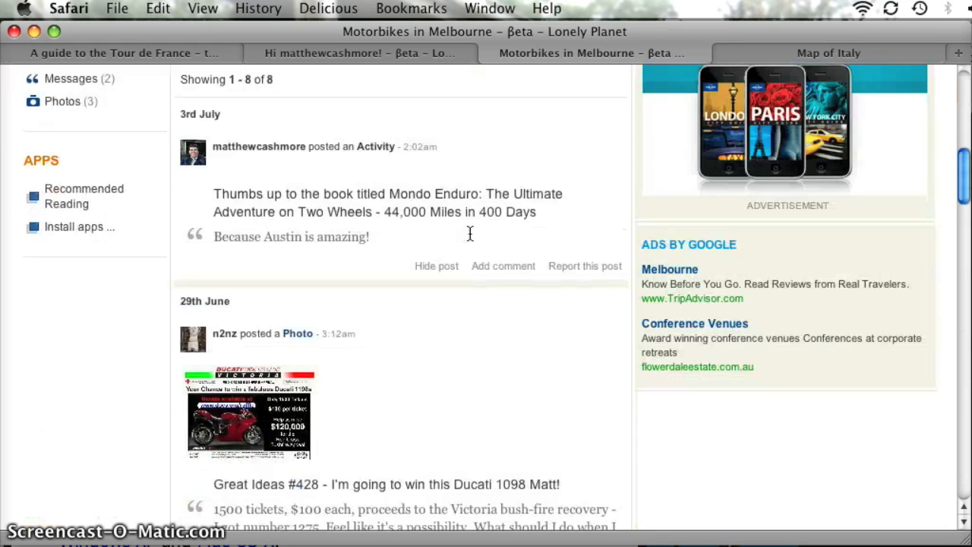
pyautogui.scroll(-3)
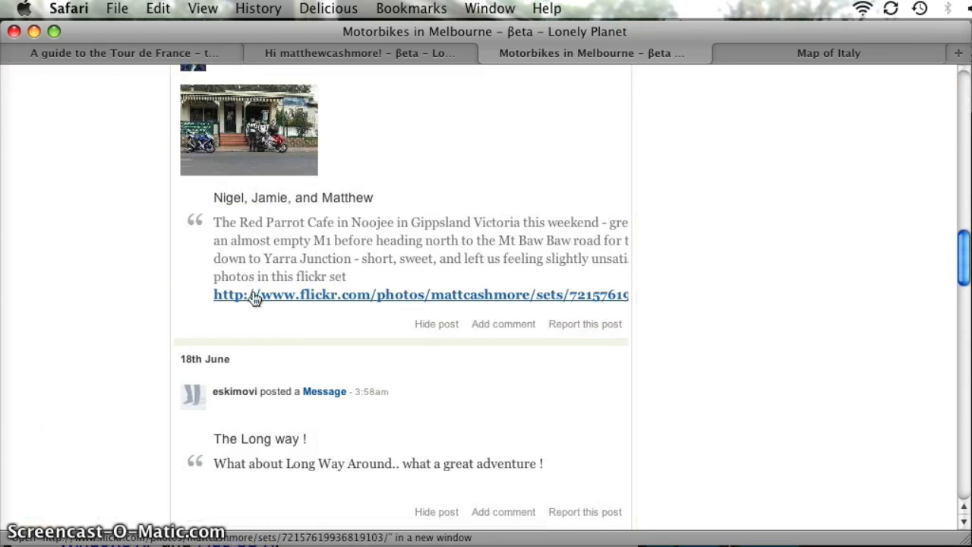
pyautogui.moveTo(484, 298)
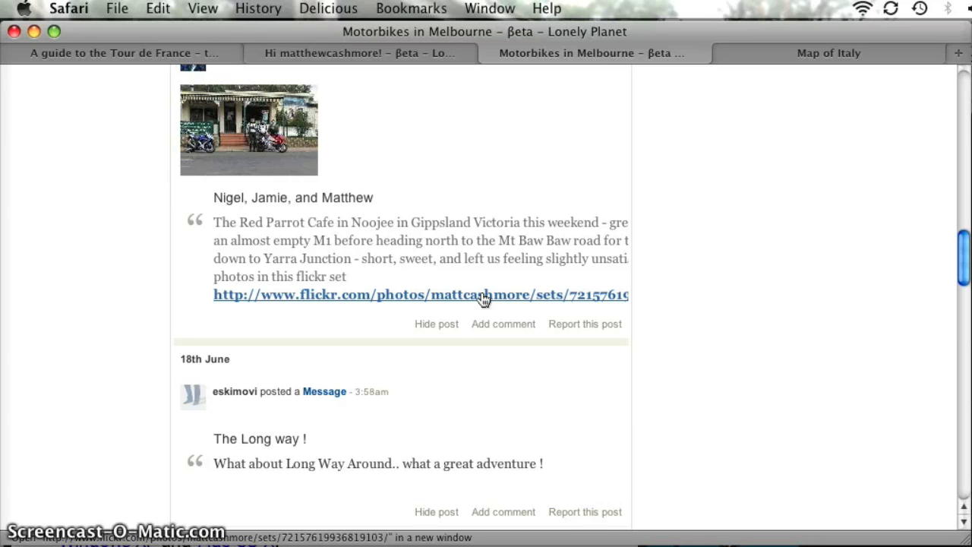
pyautogui.click(419, 294)
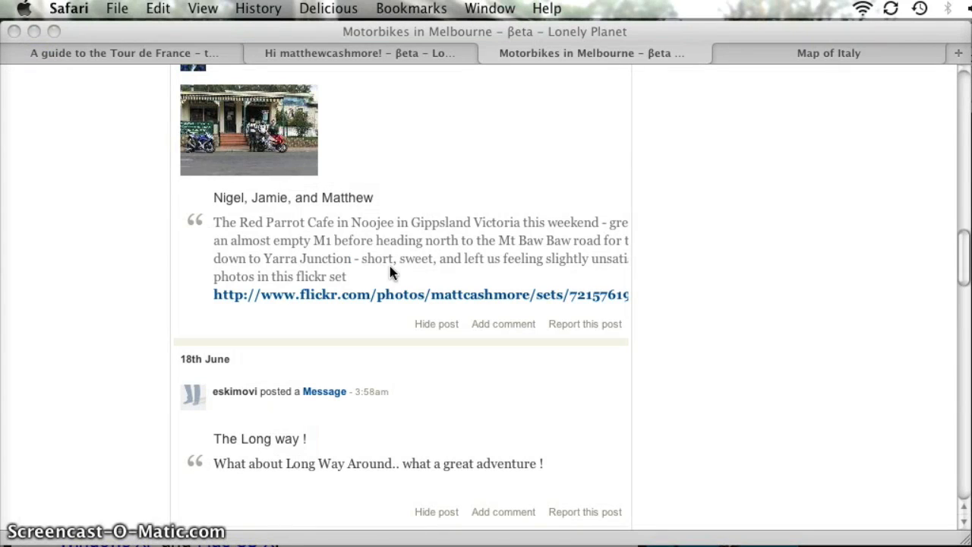
pyautogui.moveTo(400, 259)
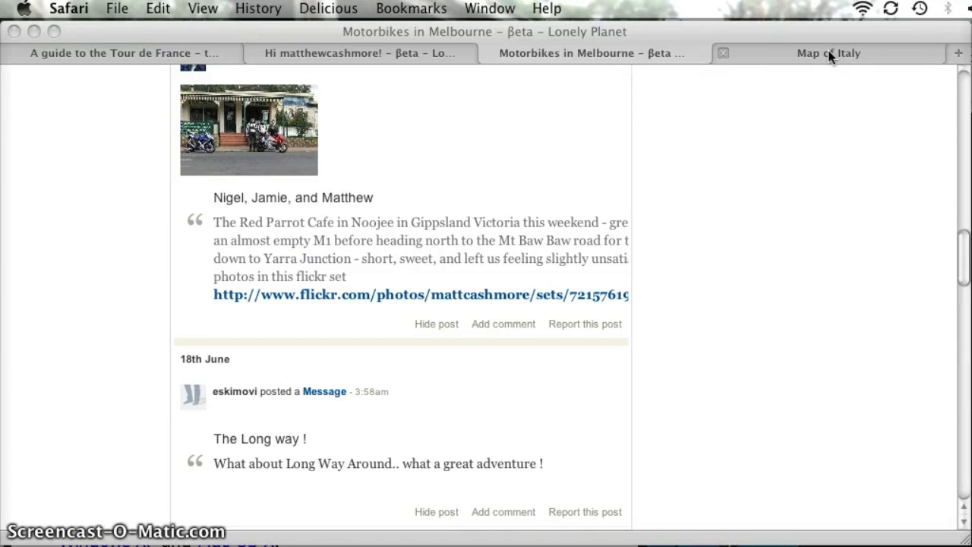
# - Browse the Map of Italy page and open its destination guide and interactive map
pyautogui.click(828, 52)
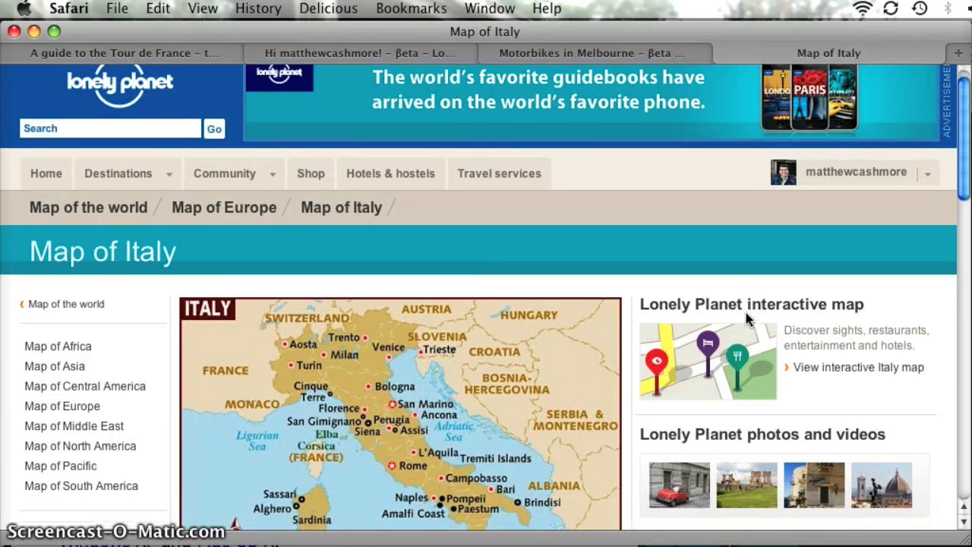
pyautogui.scroll(-3)
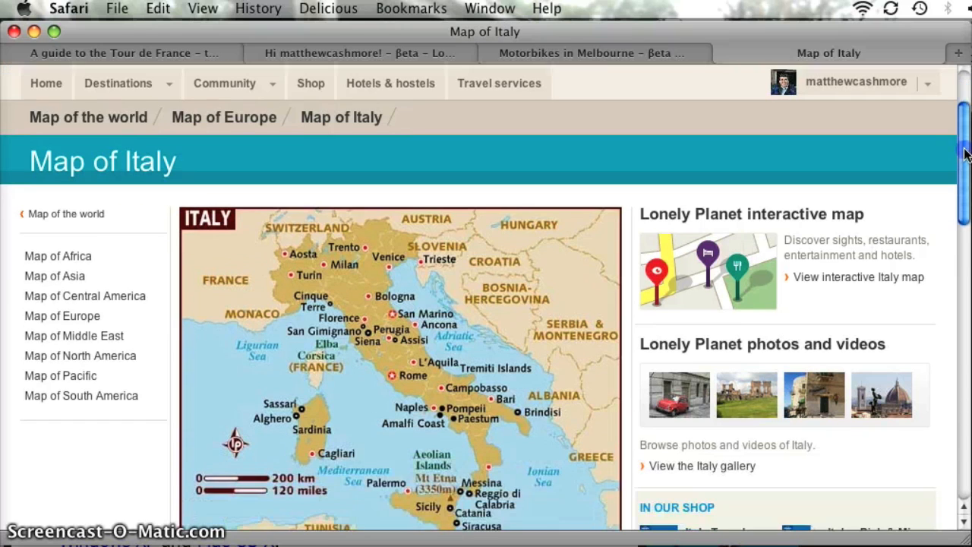
pyautogui.scroll(-3)
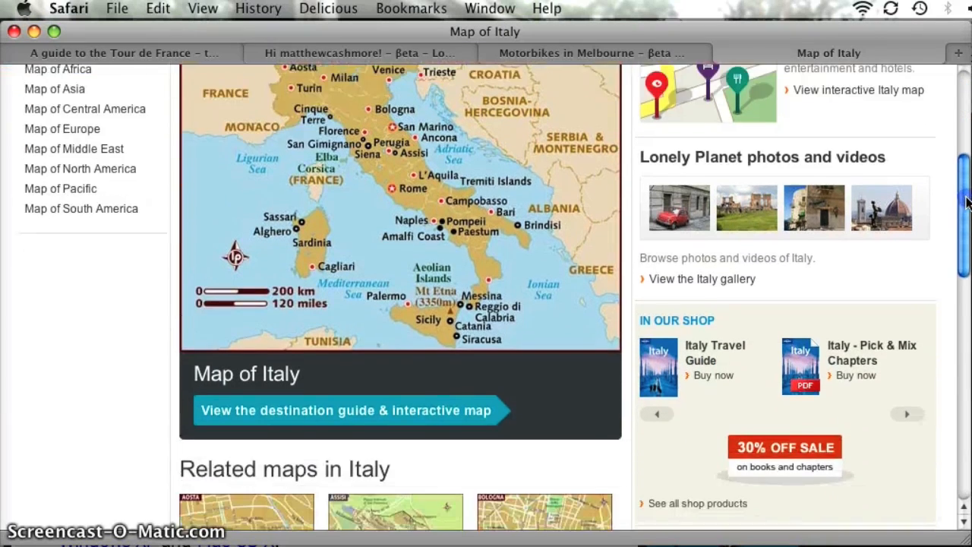
pyautogui.scroll(-3)
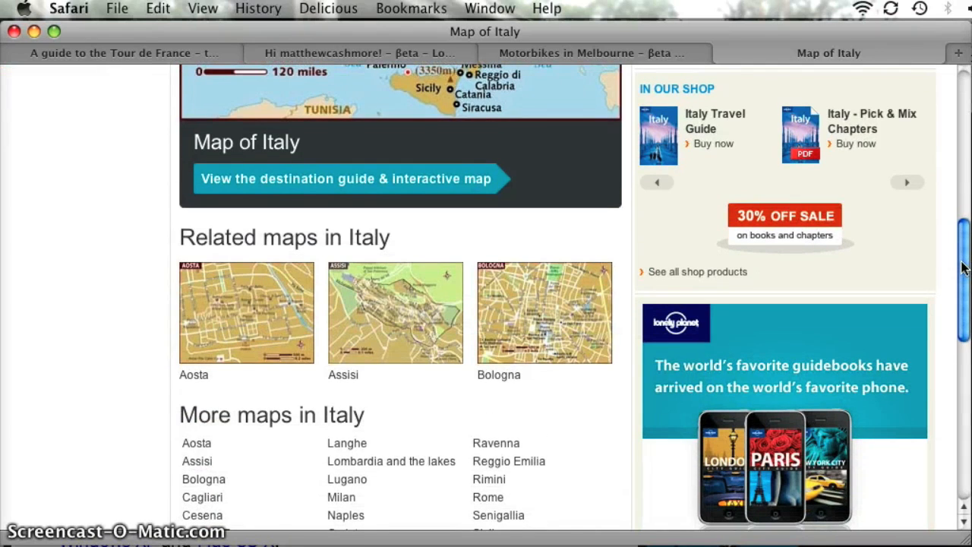
pyautogui.scroll(3)
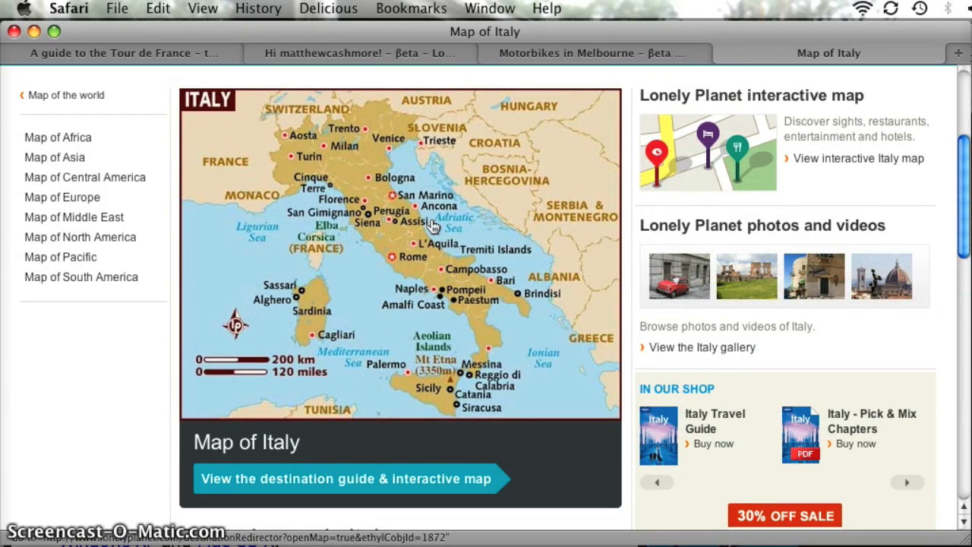
pyautogui.moveTo(349, 493)
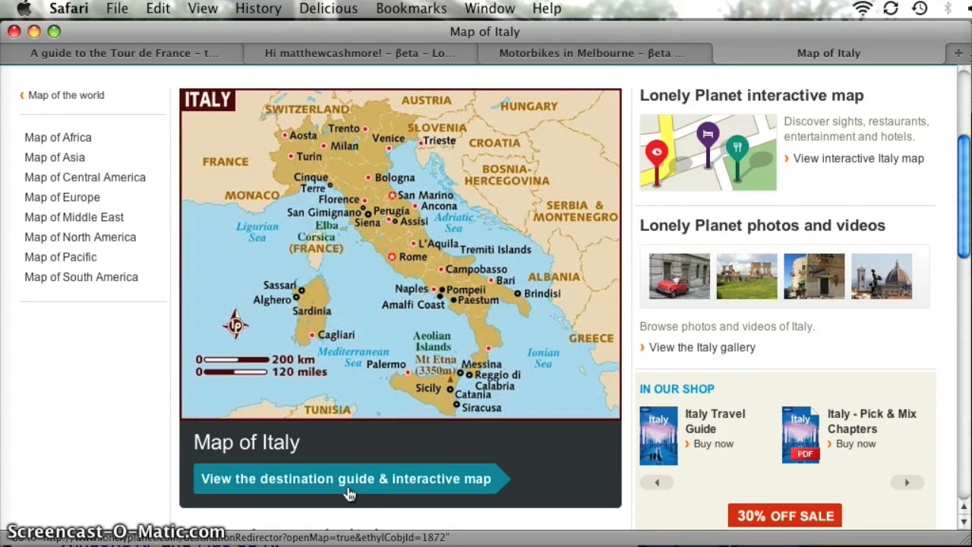
pyautogui.click(345, 478)
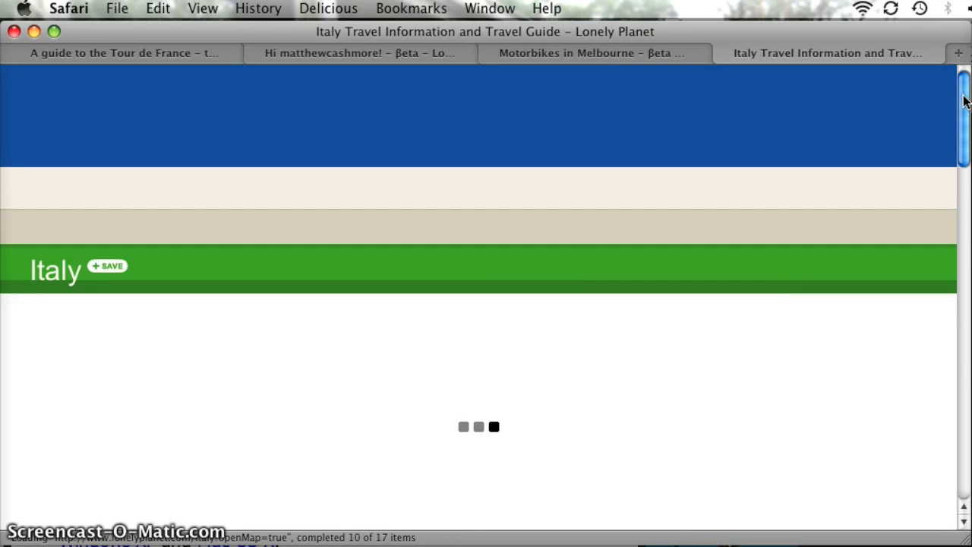
# - Scroll the loaded Italy travel guide to its interactive map of destinations
pyautogui.scroll(-3)
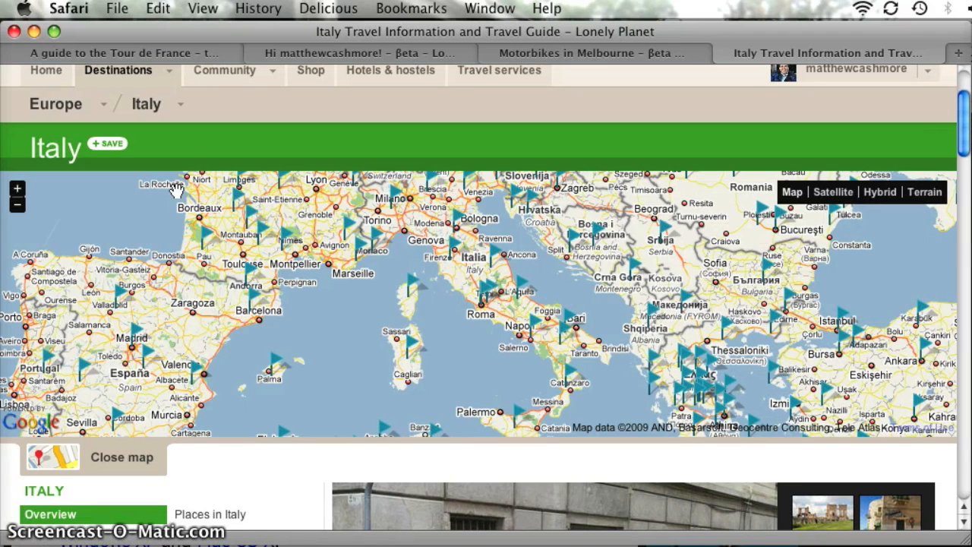
pyautogui.moveTo(405, 114)
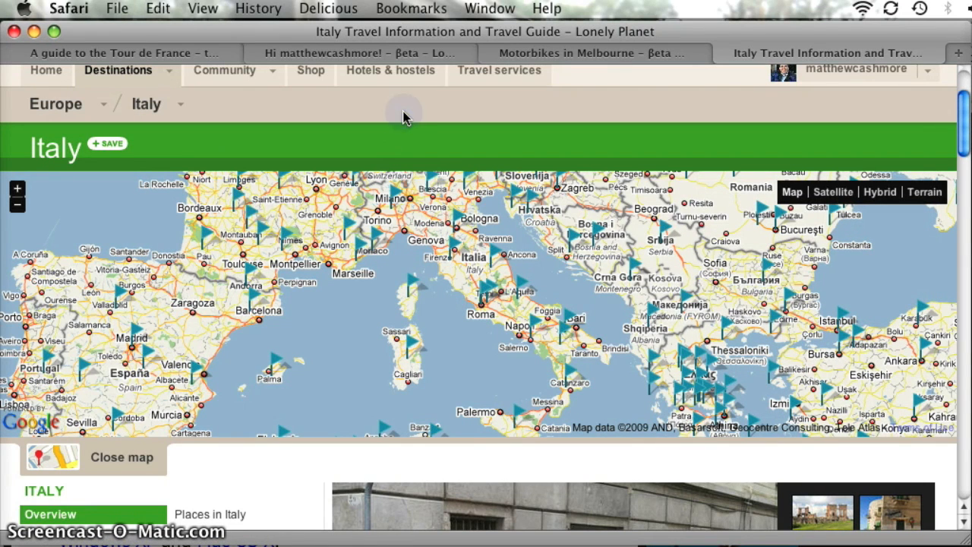